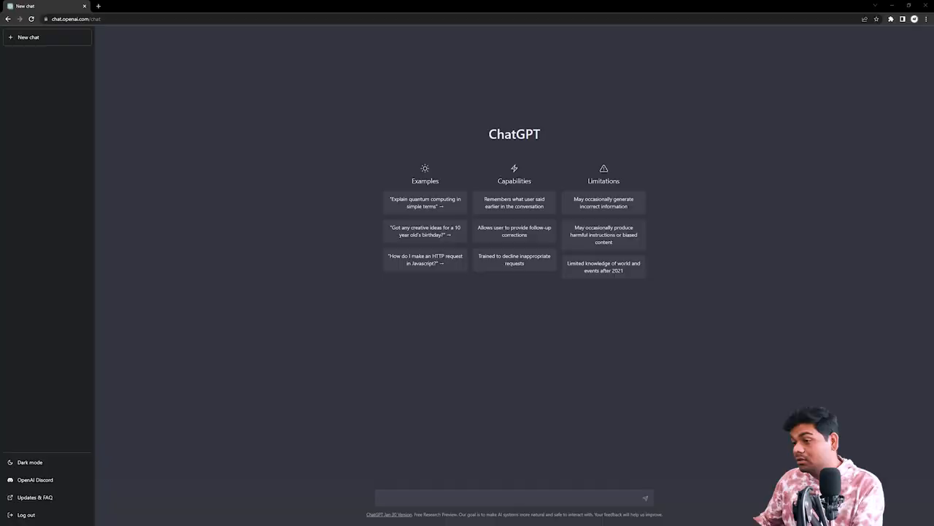
pyautogui.moveTo(616, 354)
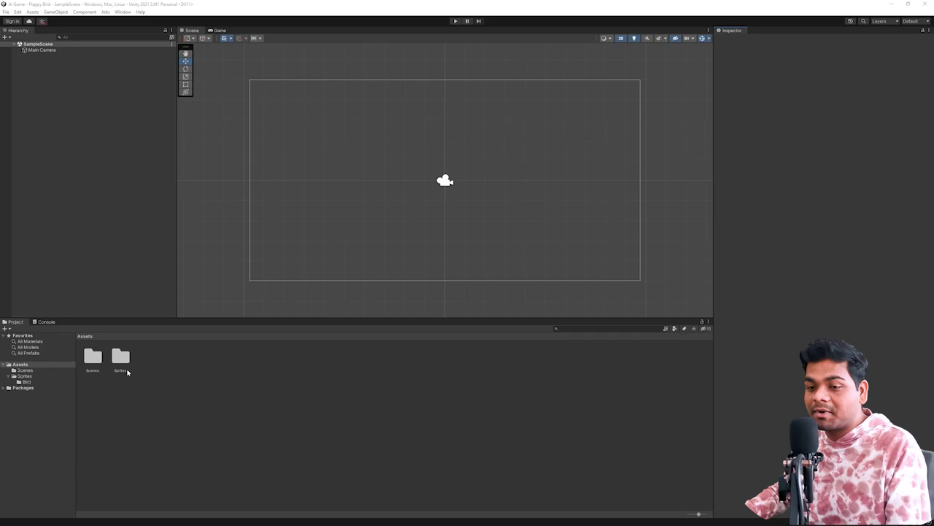
# Browse into the project's asset folder holding the background, bird and pipe sprites.
pyautogui.doubleClick(120, 357)
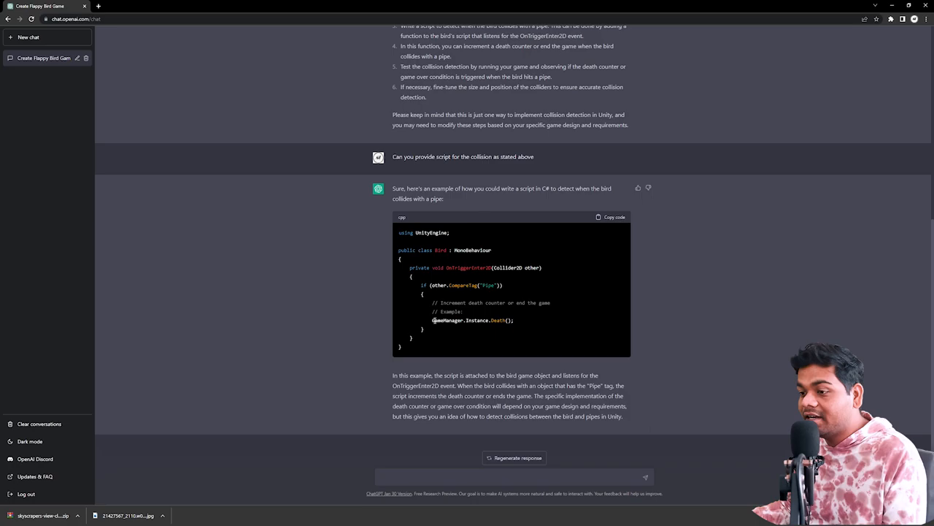
# Select part of ChatGPT's OnTriggerEnter2D collision script to copy it for the bird.
pyautogui.moveTo(467, 321); pyautogui.dragTo(504, 322)
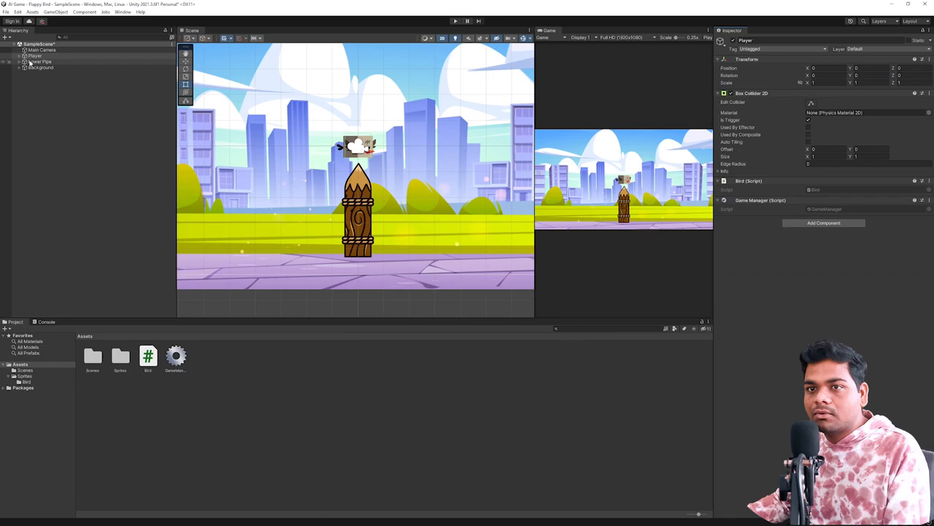
# Tag the bird as Player and run the game, which reports a missing Rigidbody2D.
pyautogui.click(38, 61)
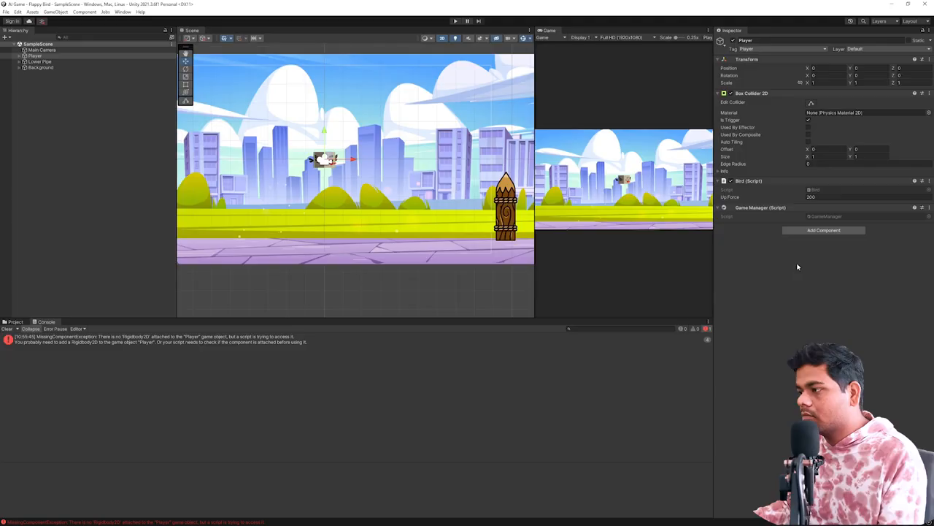
pyautogui.click(823, 230)
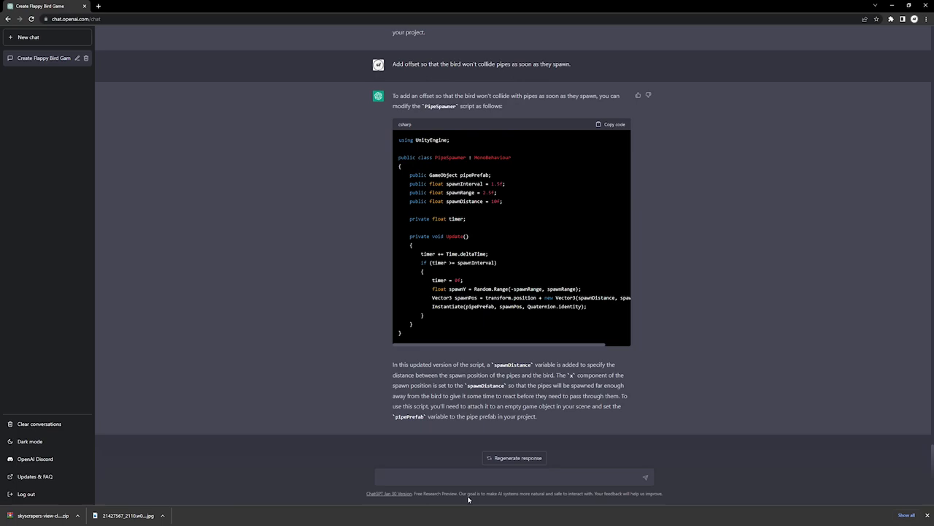
# Ask ChatGPT for a GameManager script handling the bird's death and restarting the game.
pyautogui.write('But t')
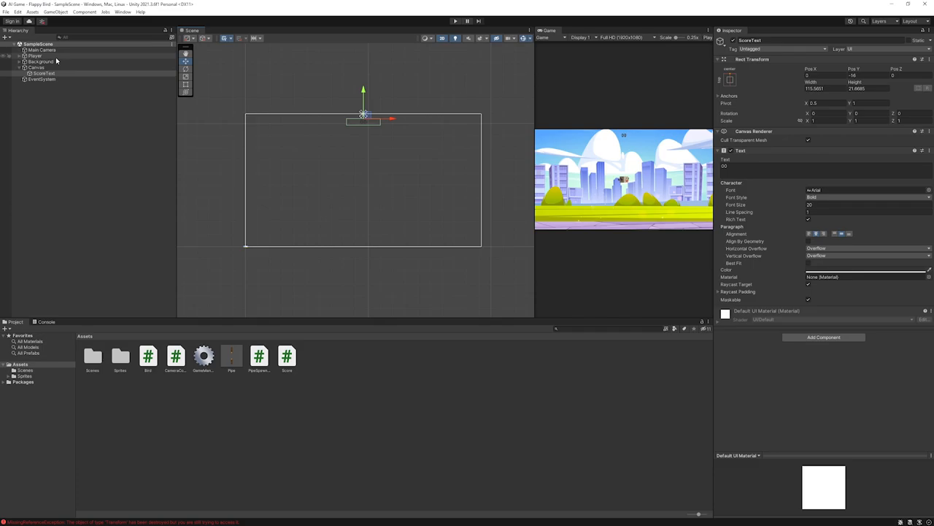
pyautogui.click(456, 21)
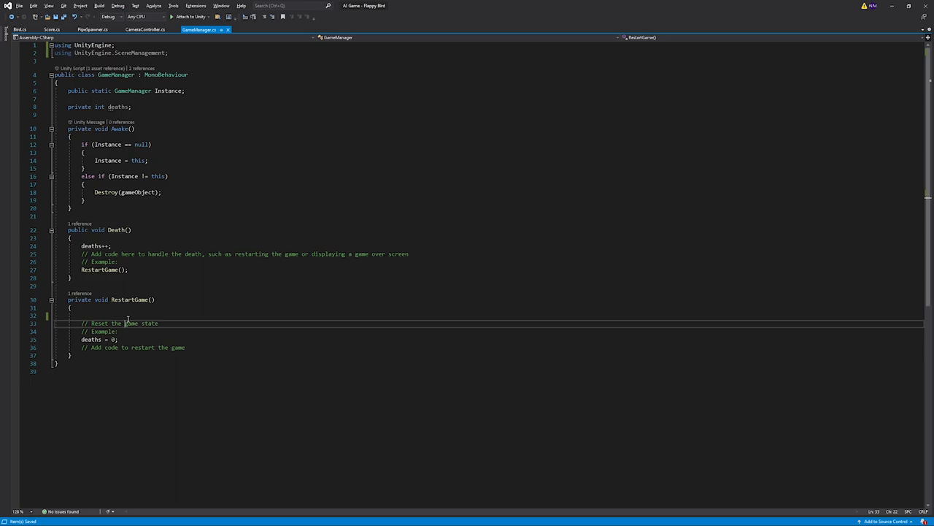
# Save GameManager.cs with Death() counting deaths and calling RestartGame(), returning to Unity.
pyautogui.click(456, 21)
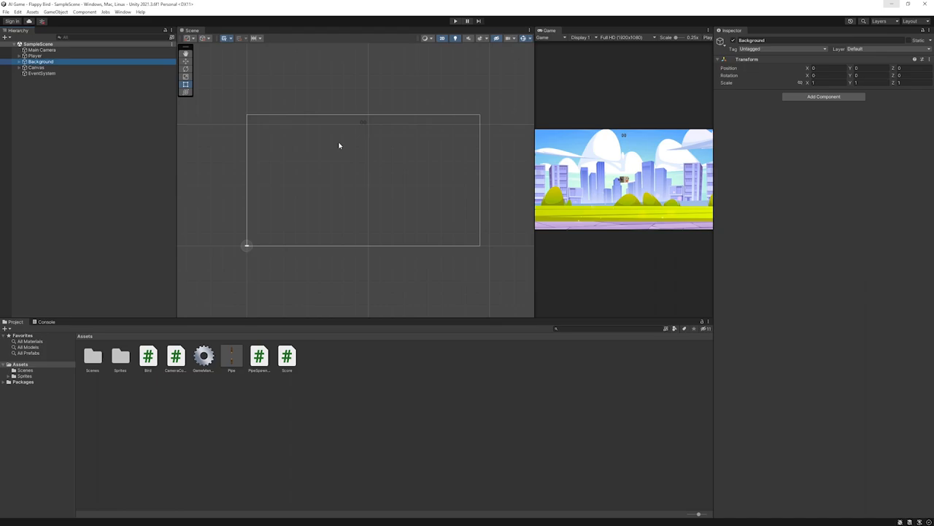
# Add the CameraController script to the Background object in the Inspector.
pyautogui.click(823, 96)
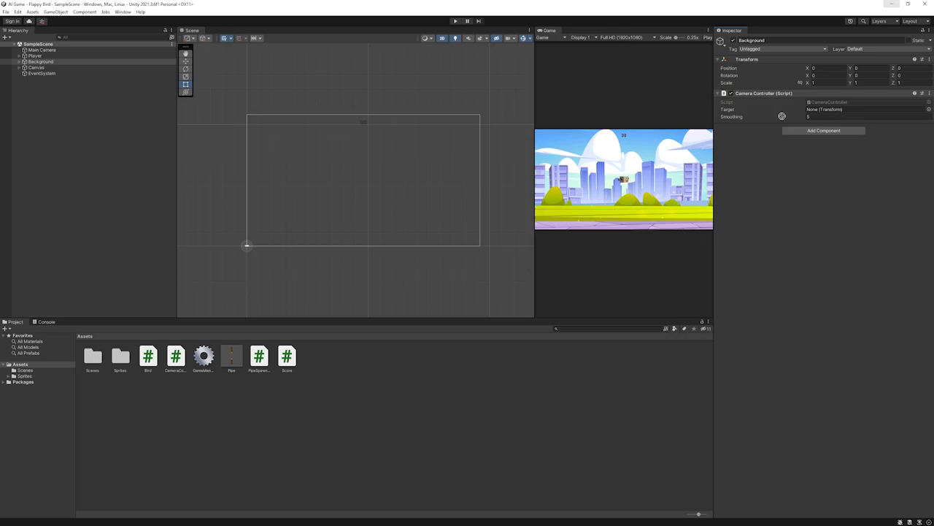
pyautogui.click(455, 21)
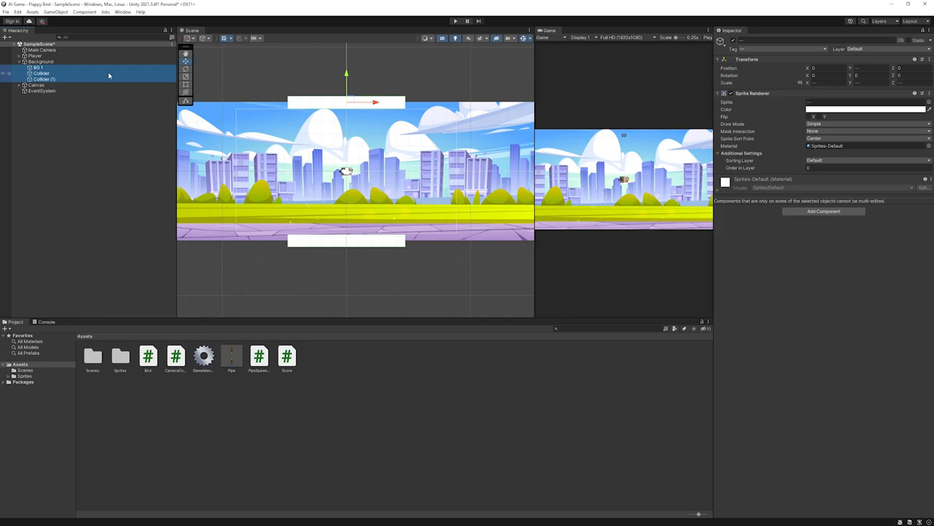
# Run the game in Play mode, showing the bird over the city backdrop with score 00.
pyautogui.click(456, 20)
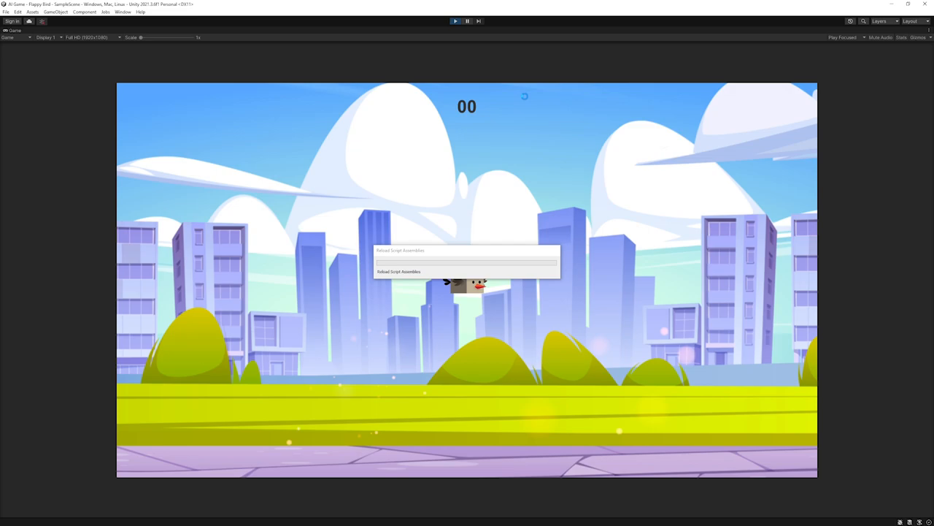